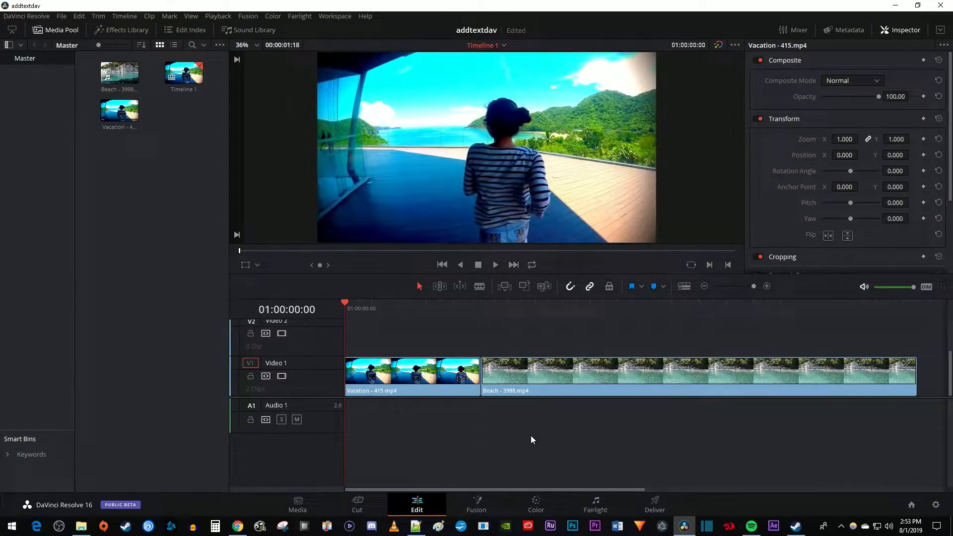
# Drag an Adjustment Clip from Toolbox > Effects onto the Video 2 track above both clips
pyautogui.click(127, 30)
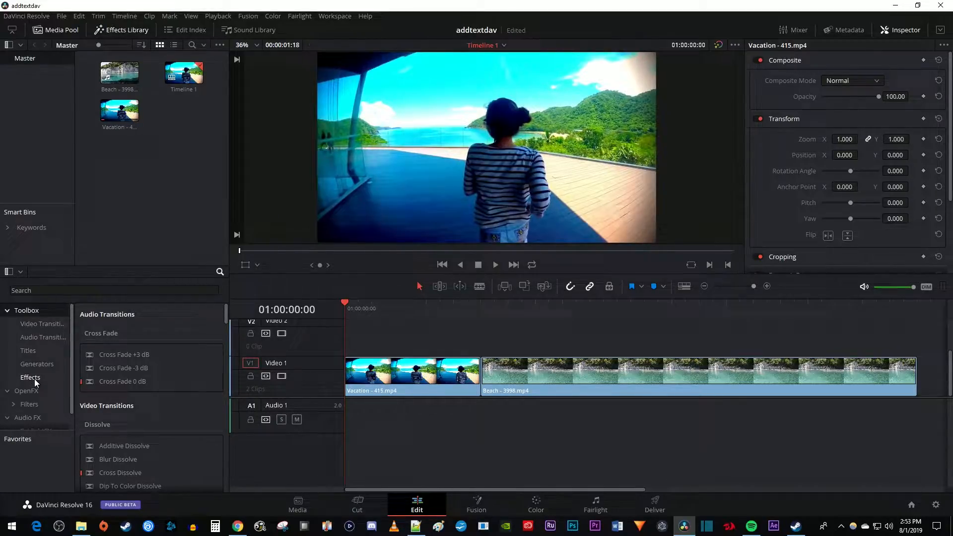
pyautogui.click(30, 377)
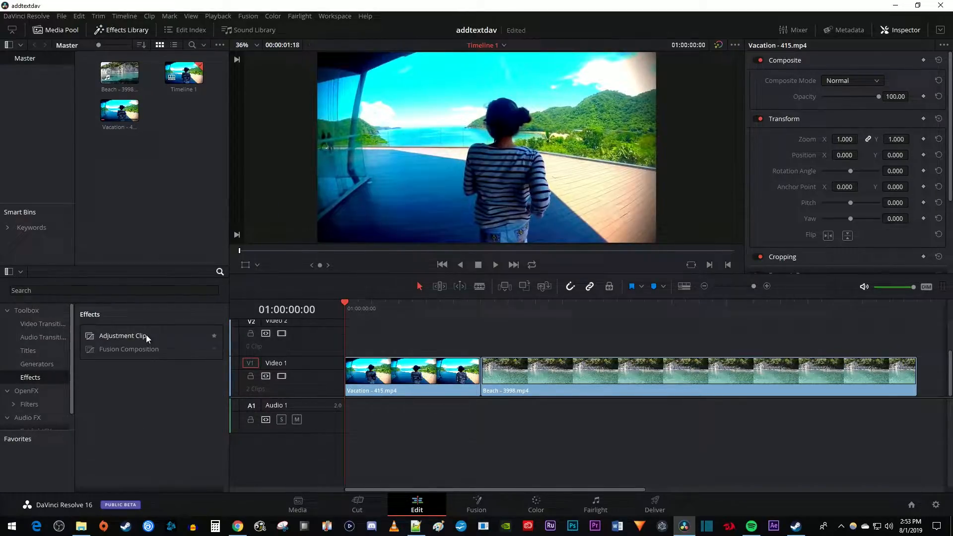
pyautogui.moveTo(121, 335); pyautogui.dragTo(668, 329)
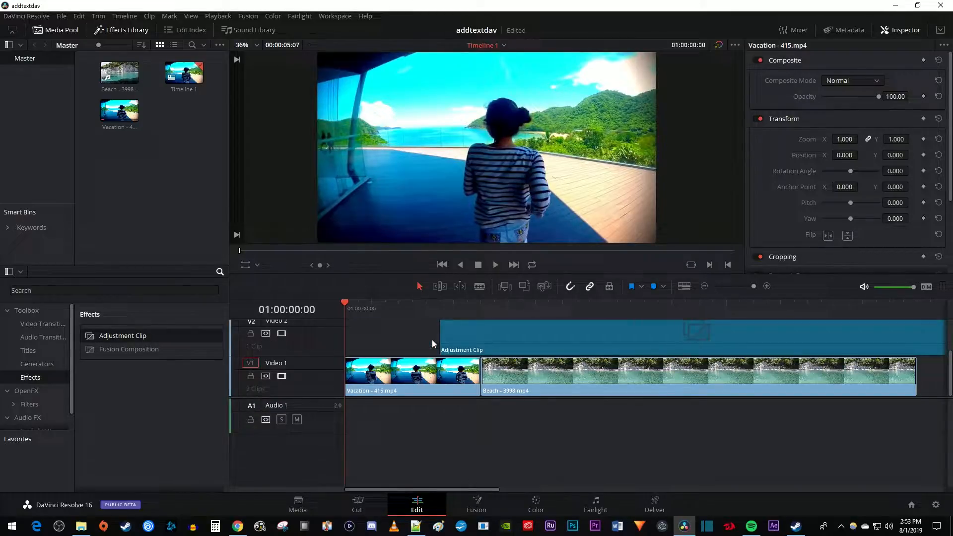
pyautogui.moveTo(494, 345)
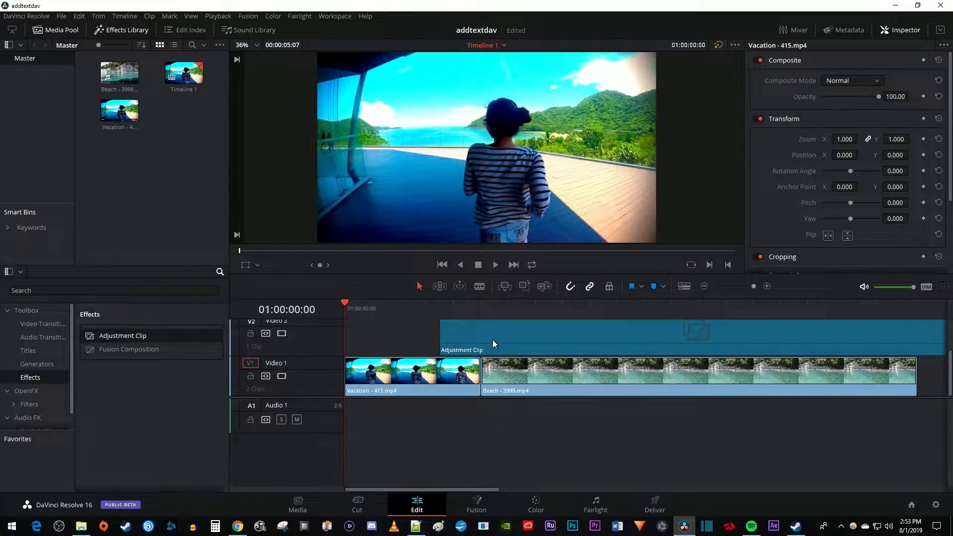
# Change the adjustment clip's duration to 00:00:00:15 so it spans the cut
pyautogui.rightClick(504, 342)
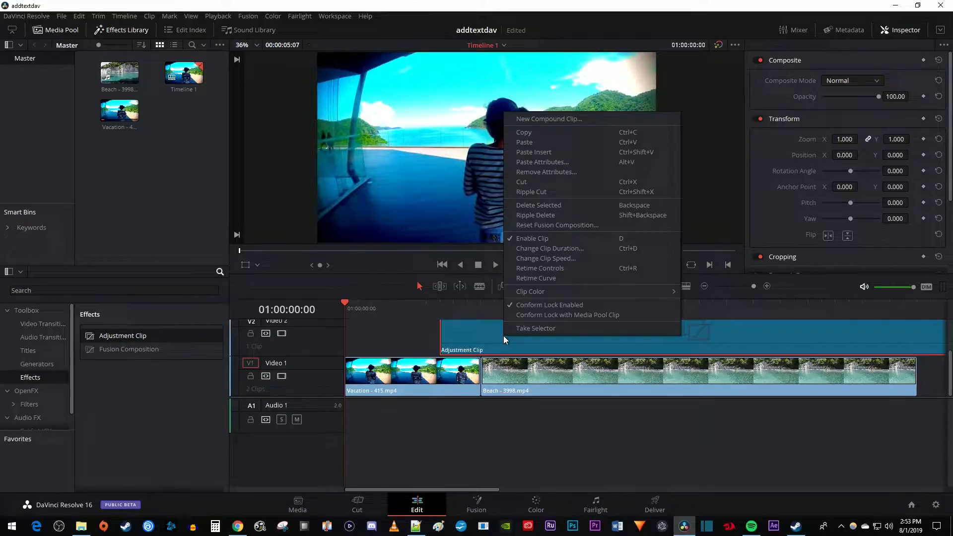
pyautogui.click(550, 248)
pyautogui.write('00:00:00:15')
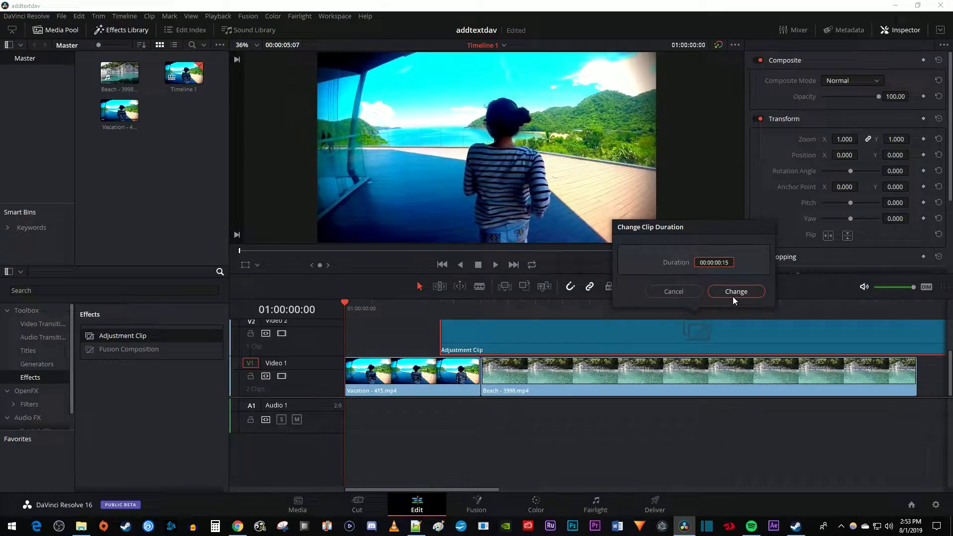
pyautogui.click(737, 291)
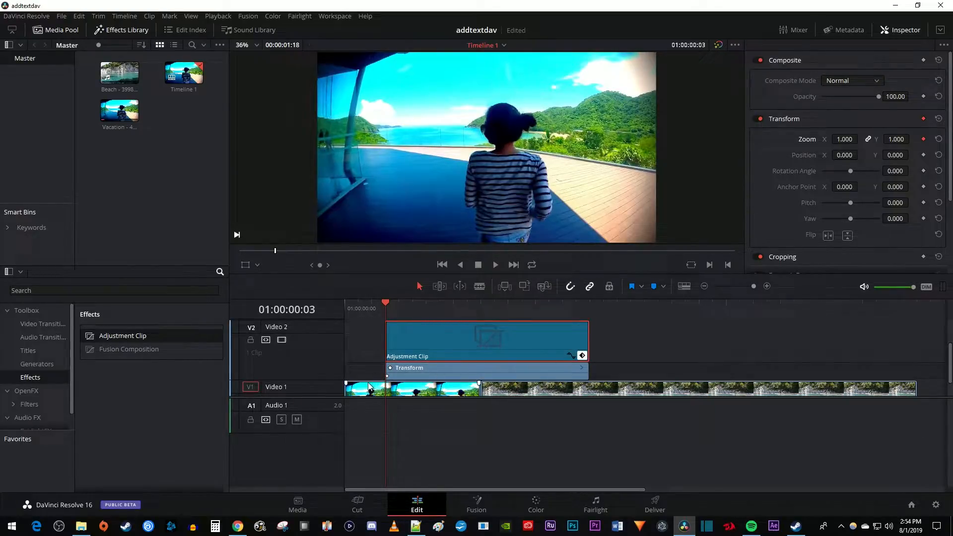
# Keyframe Zoom at 1 on clip start, 5.000 at the cut, and 1.000 at clip end
pyautogui.click(487, 339)
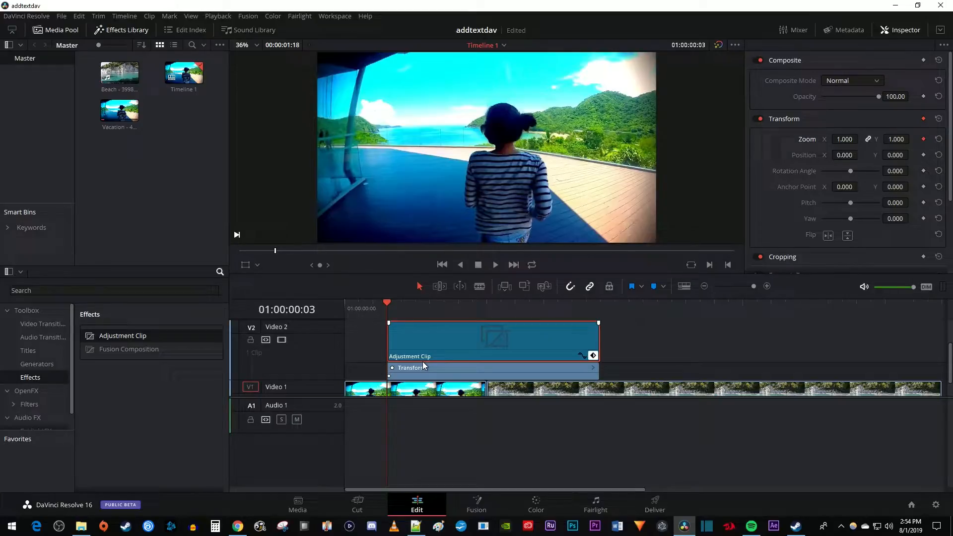
pyautogui.click(486, 302)
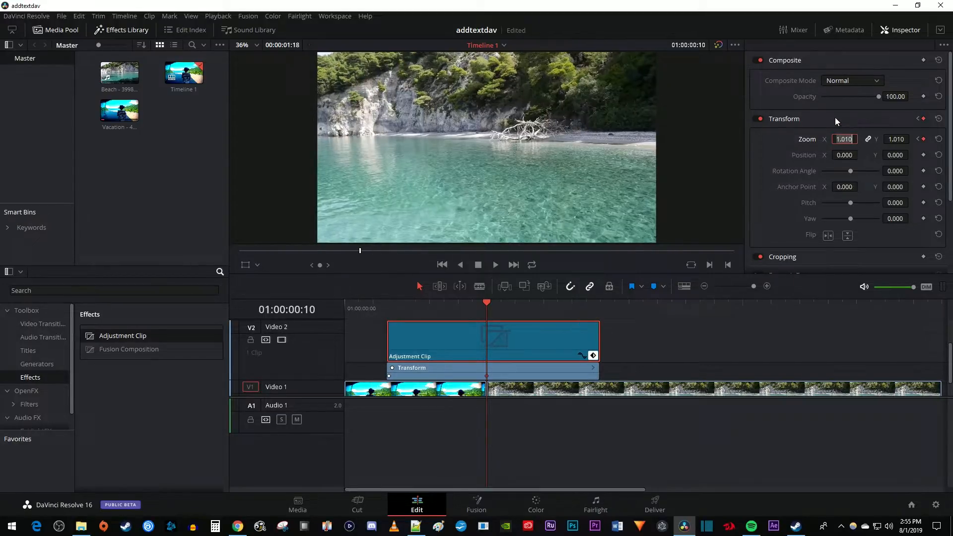
pyautogui.write('5.000')
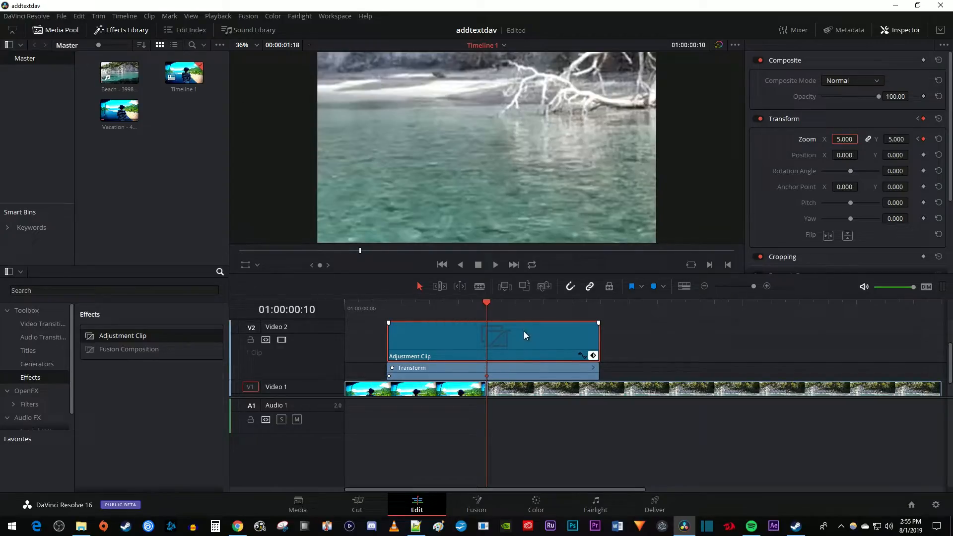
pyautogui.click(600, 301)
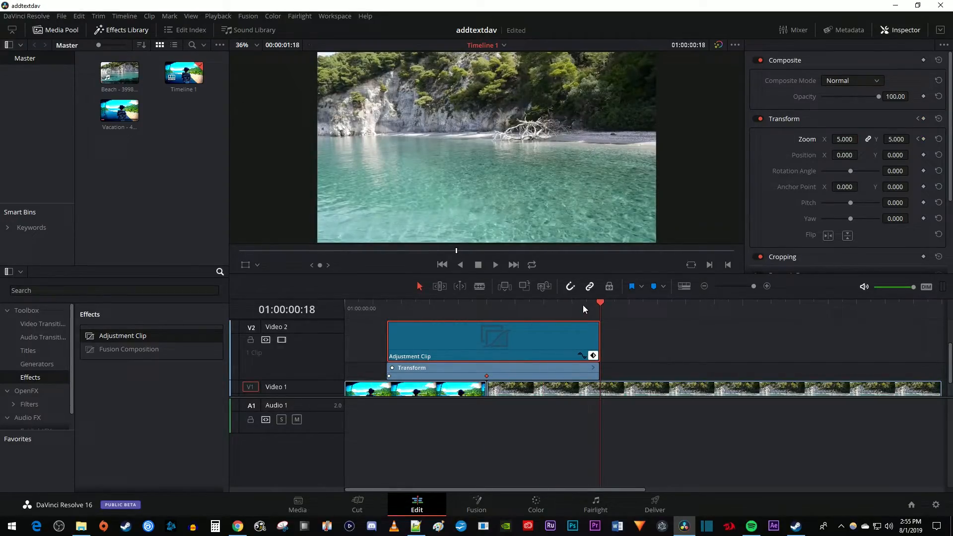
pyautogui.click(844, 139)
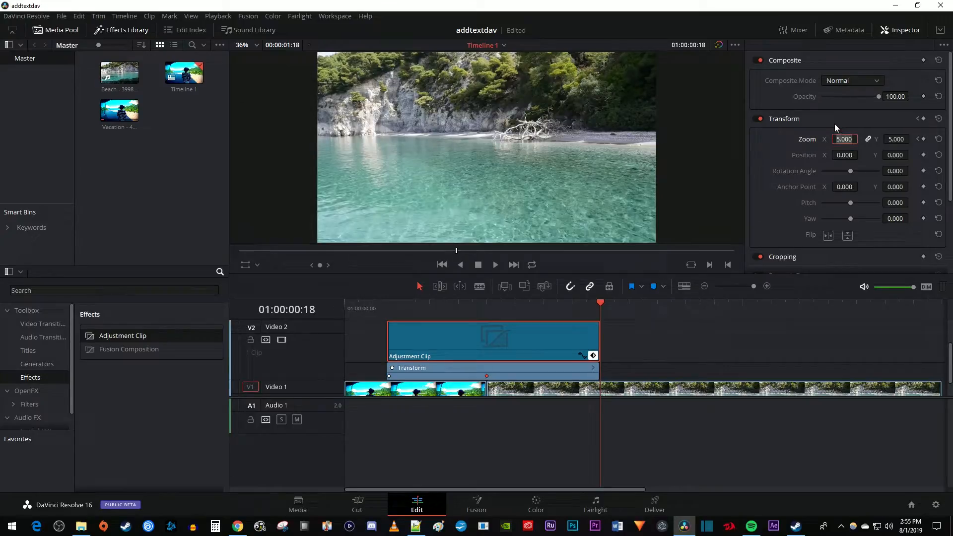
pyautogui.write('1.000')
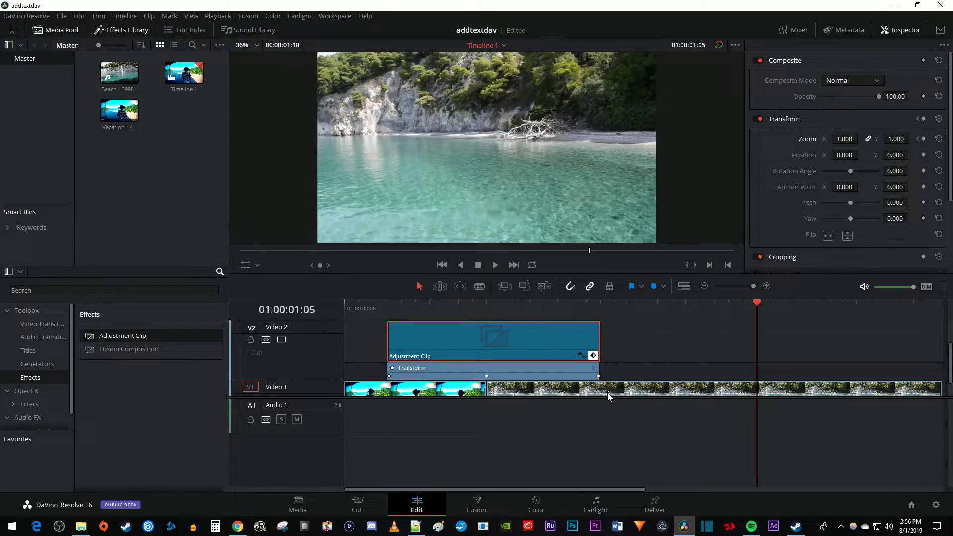
pyautogui.click(495, 264)
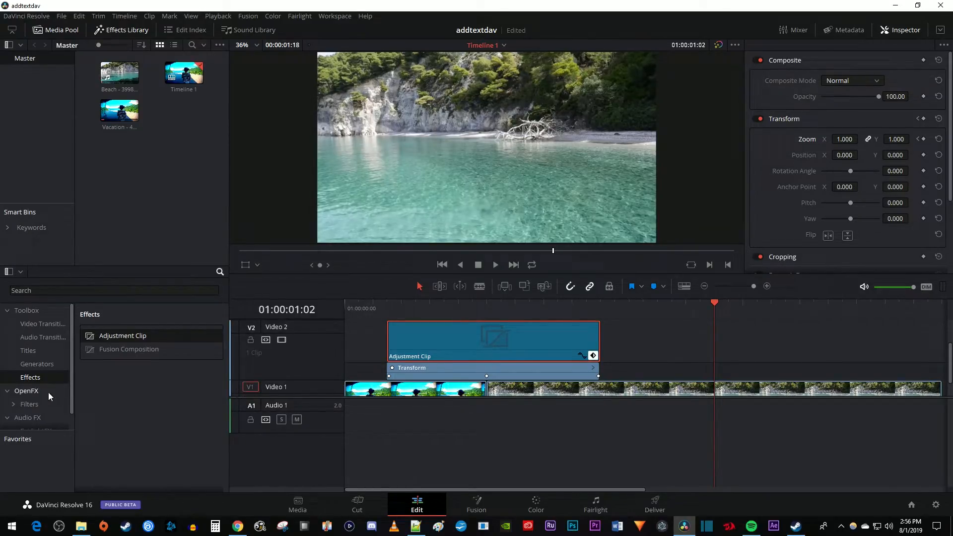
# Apply the OpenFX Zoom Blur filter to the adjustment clip
pyautogui.click(30, 404)
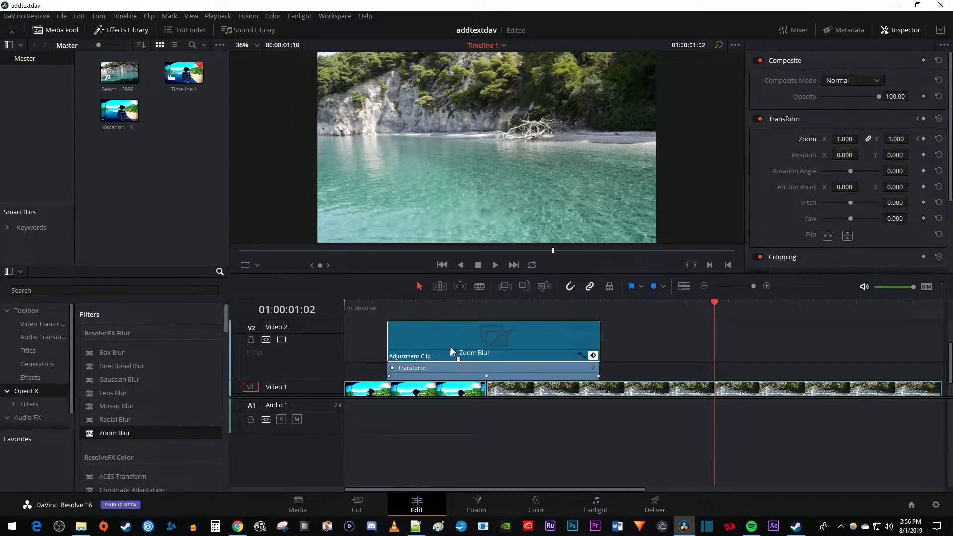
pyautogui.click(493, 339)
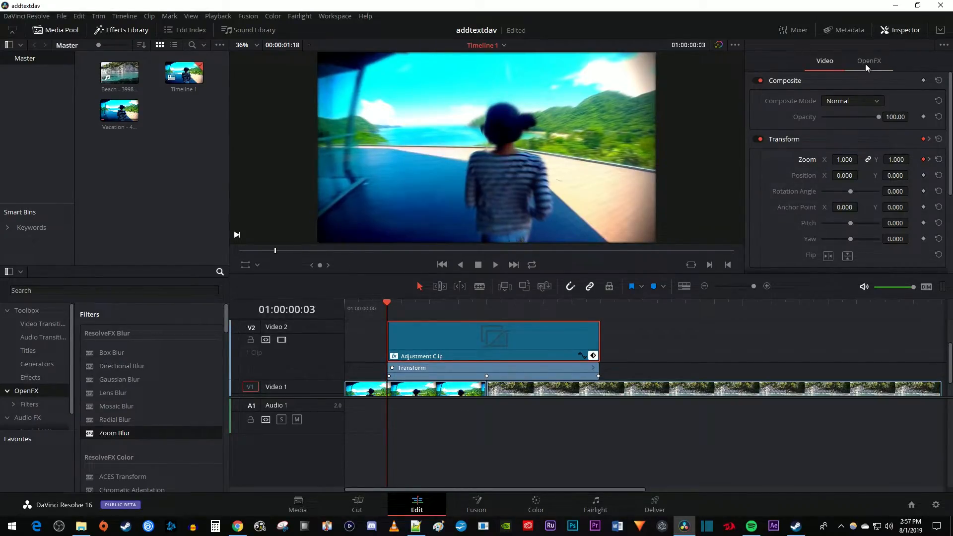
# Keyframe Zoom Blur Smooth Strength at 0.000 on clip start and again at clip end
pyautogui.click(868, 61)
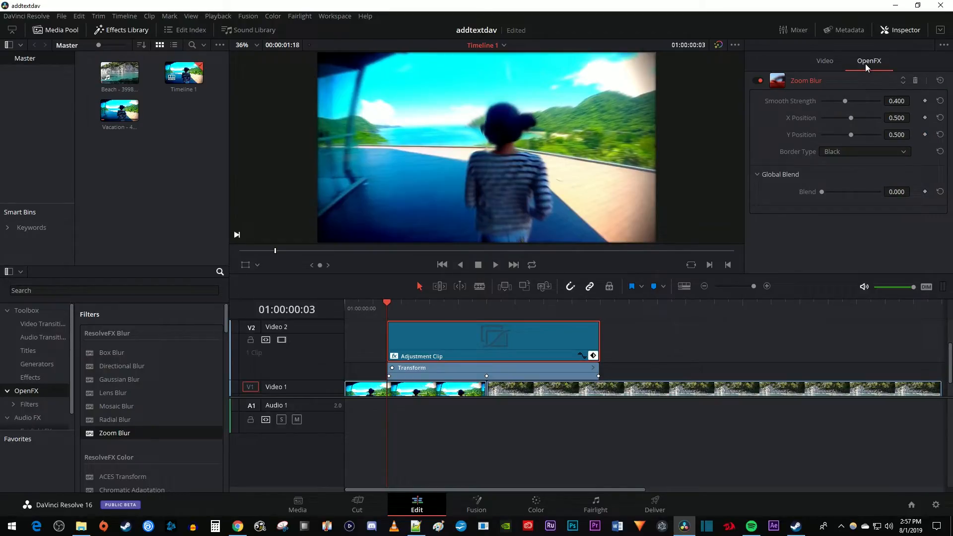
pyautogui.click(896, 102)
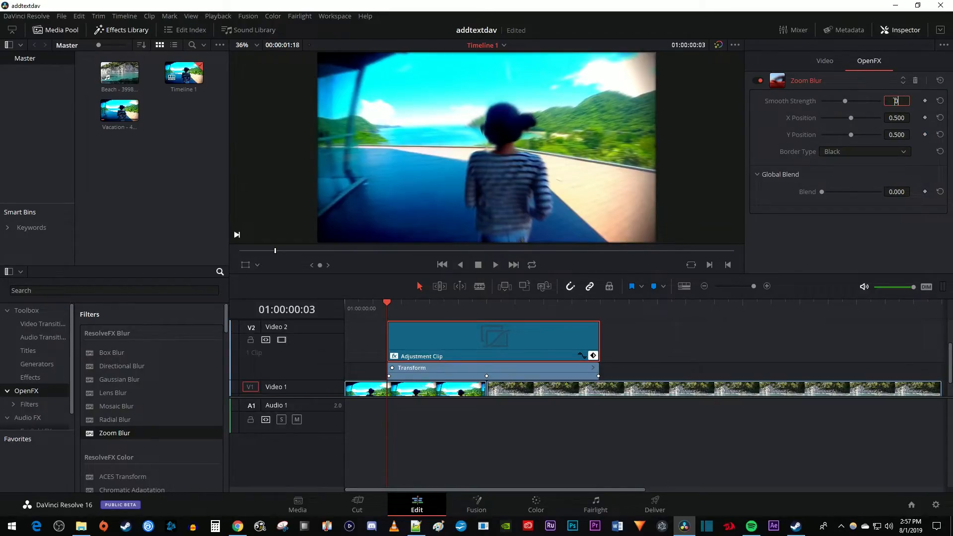
pyautogui.write('0.000')
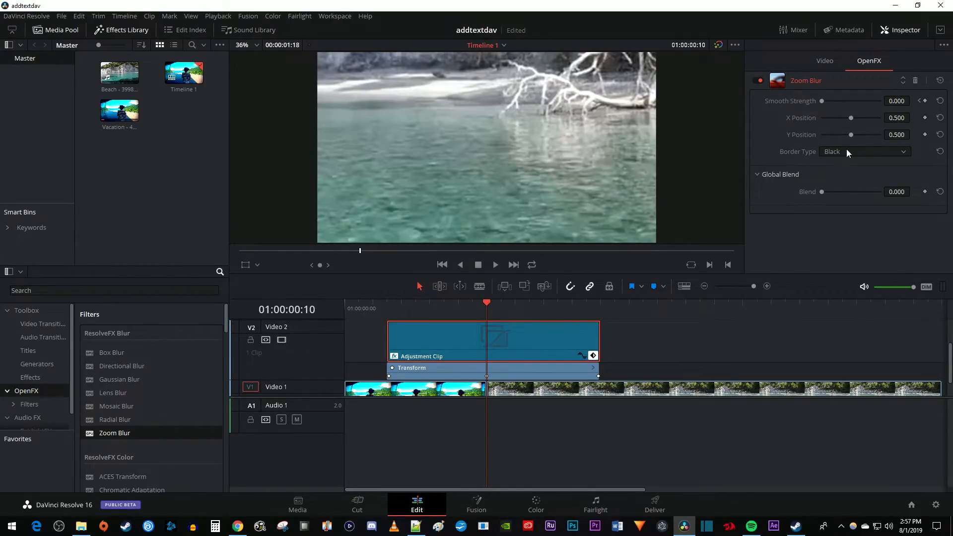
pyautogui.click(897, 102)
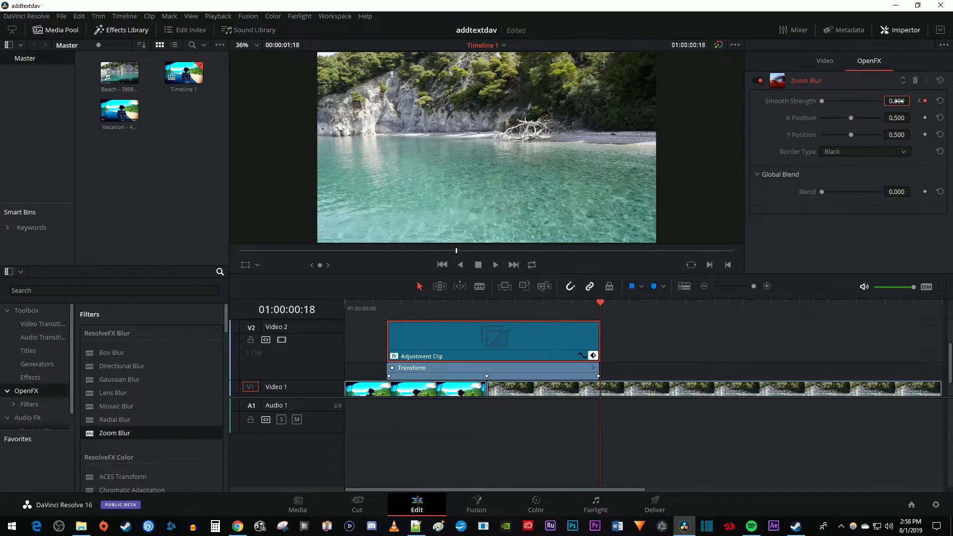
# Set Zoom Blur border type to Reflect and play back the transition to preview it
pyautogui.click(865, 151)
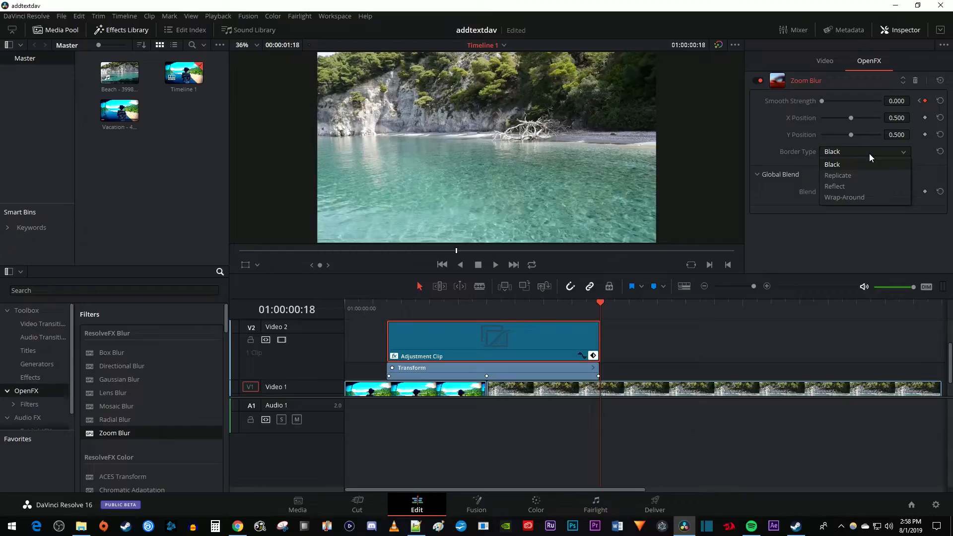
pyautogui.click(834, 187)
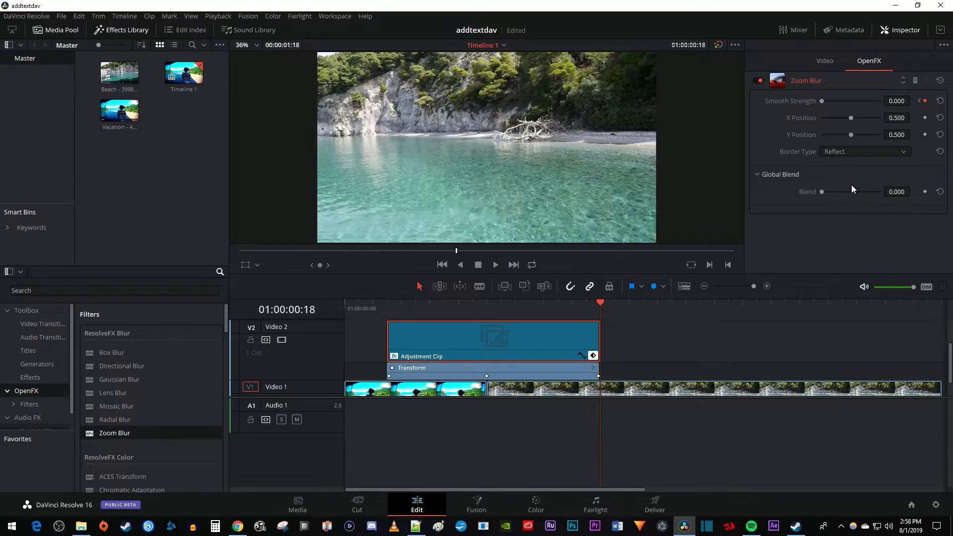
pyautogui.click(496, 264)
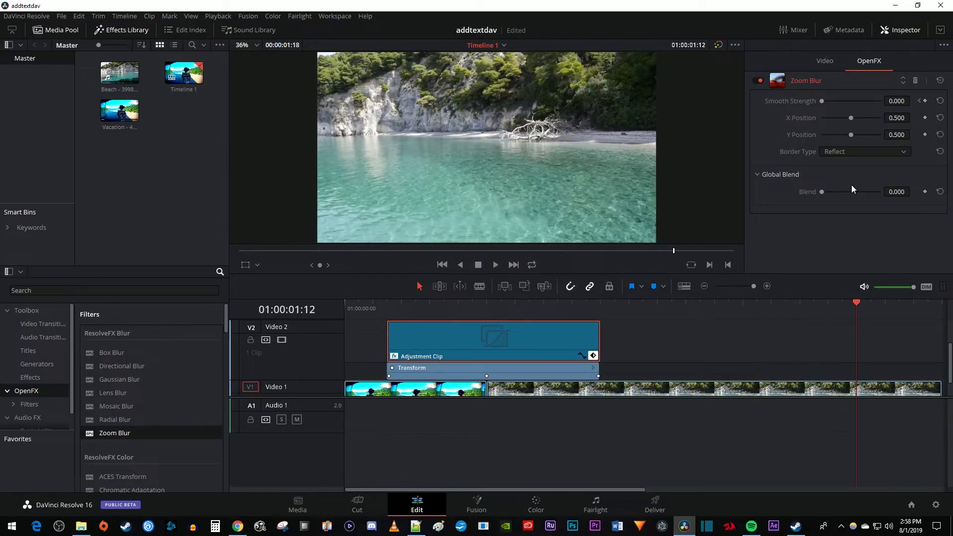
pyautogui.click(495, 264)
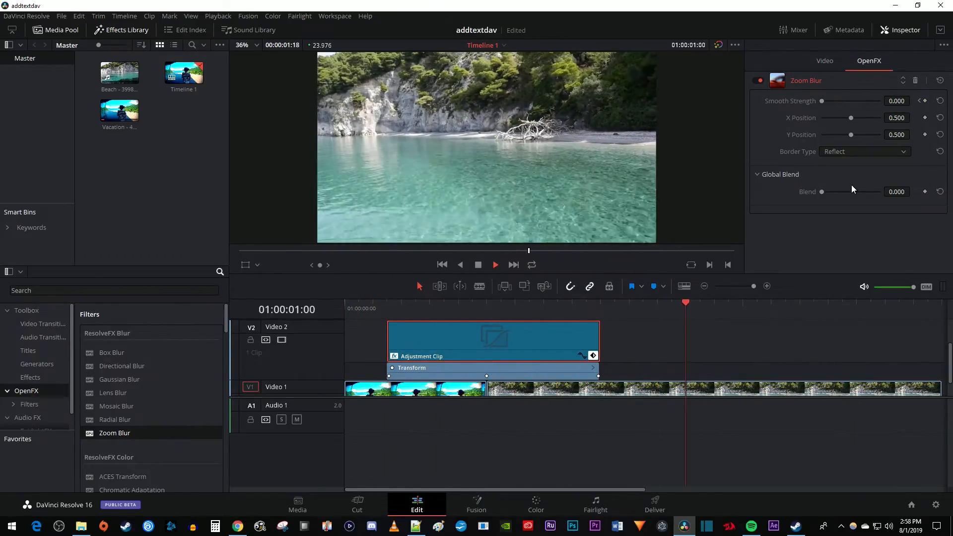